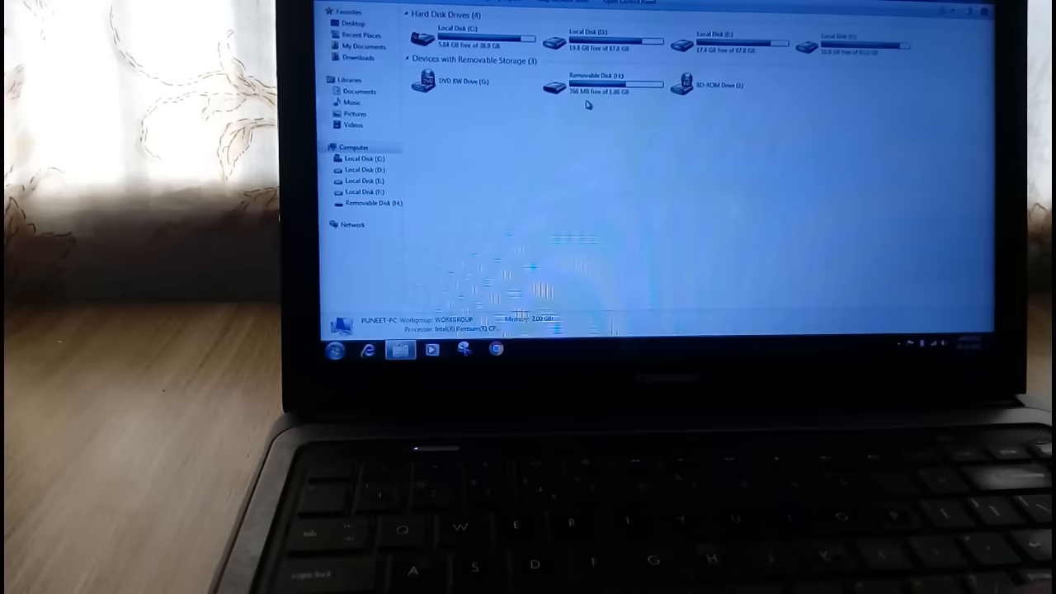
Open Removable Disk (H:) to list the phone's folders, including Android, DCIM and boot_animations.
double_click(594, 85)
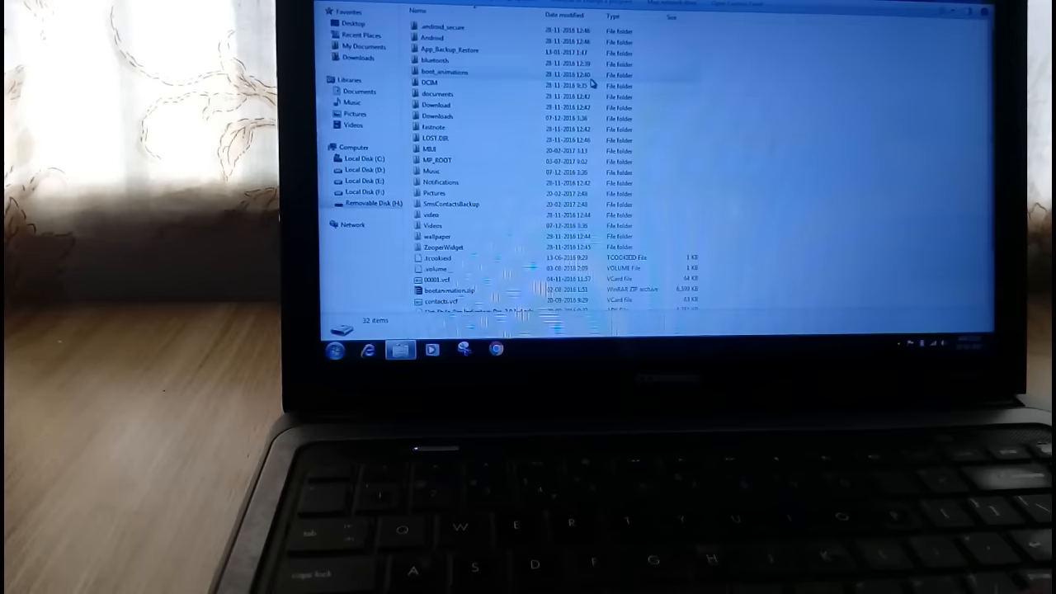
mouse_move(506, 193)
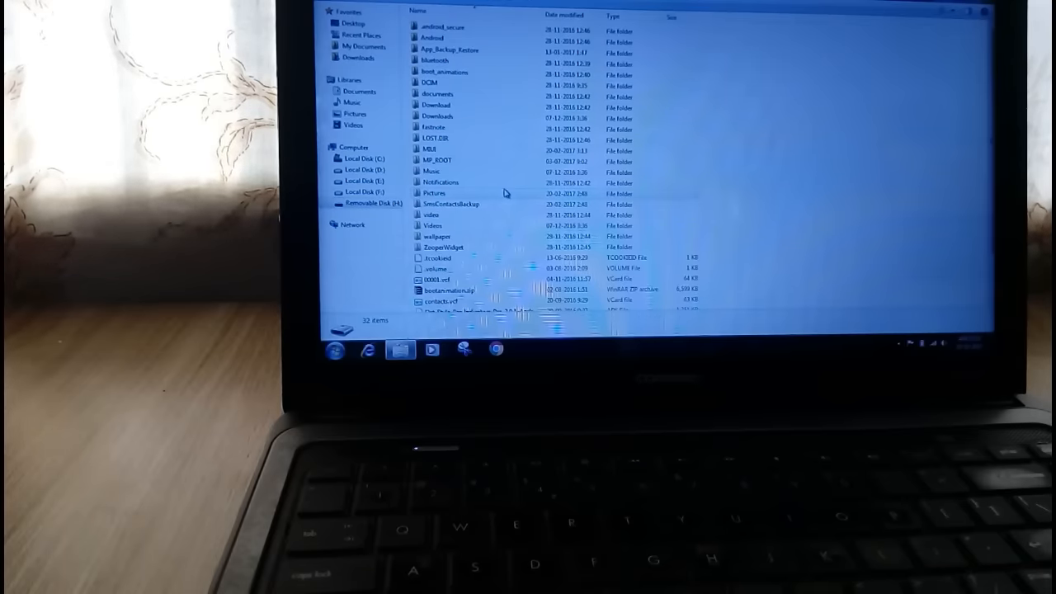